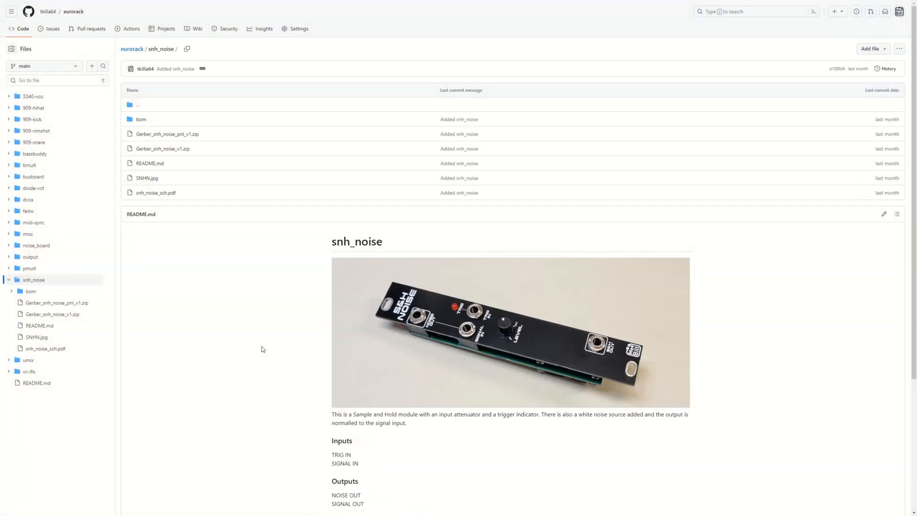
pyautogui.moveTo(187, 134)
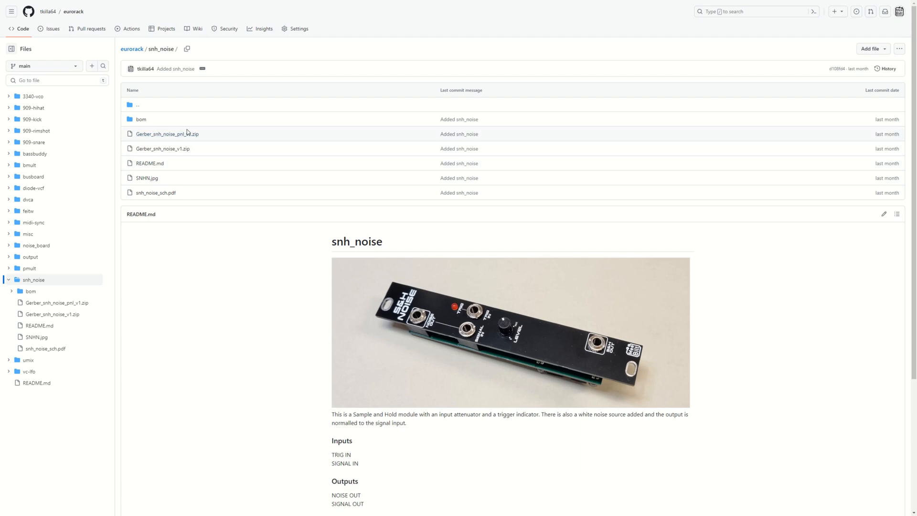